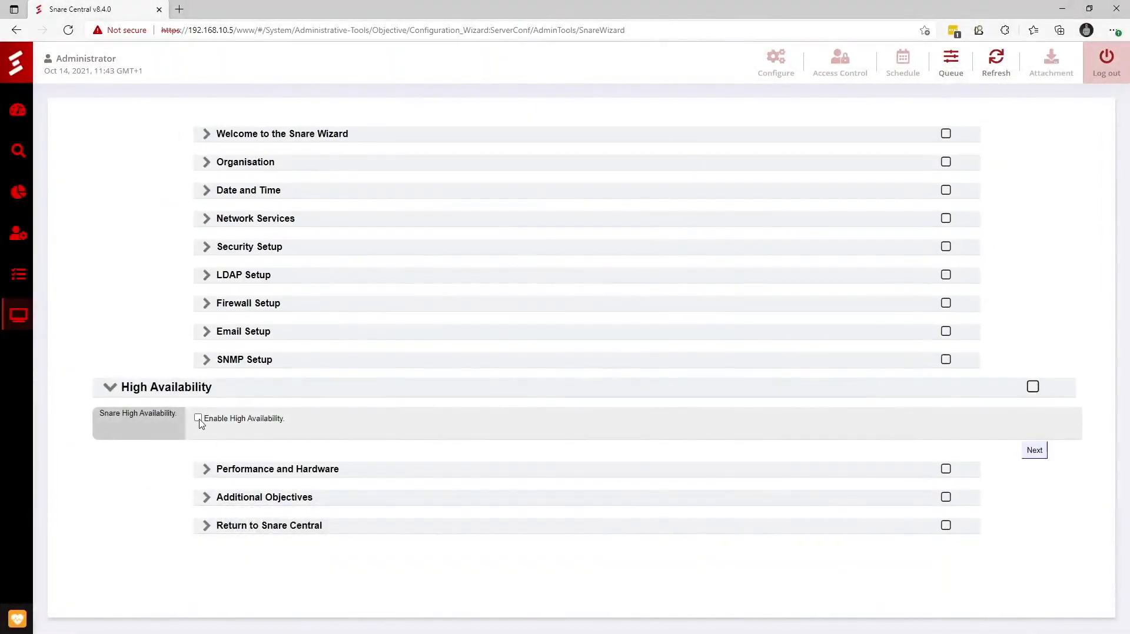
Turn on High Availability and mark this server as the primary node.
left_click(198, 419)
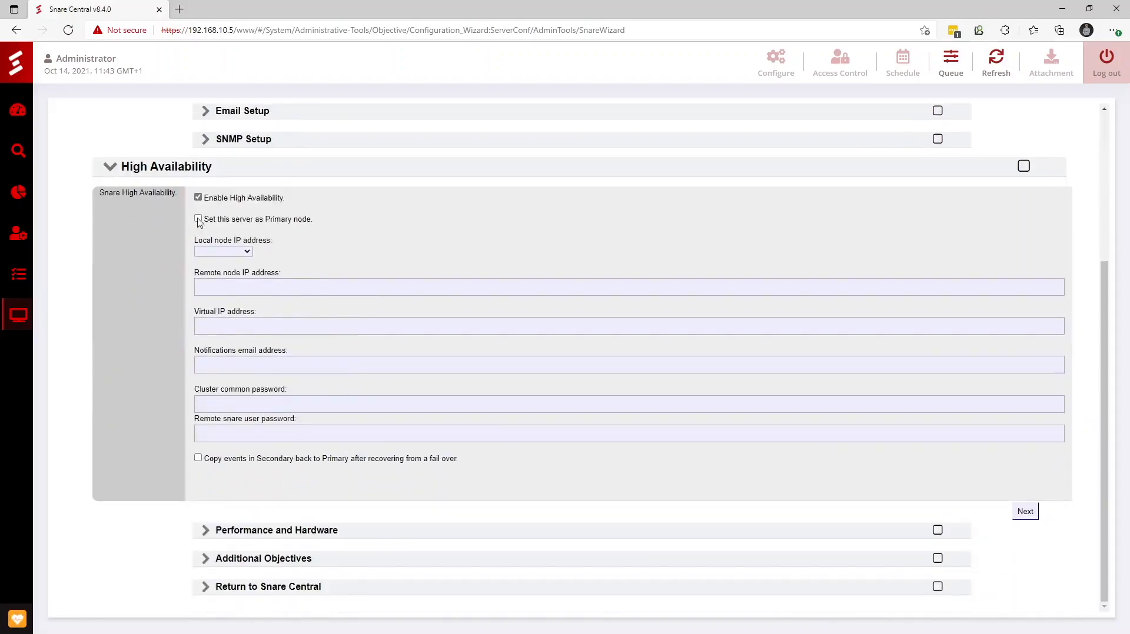
left_click(198, 219)
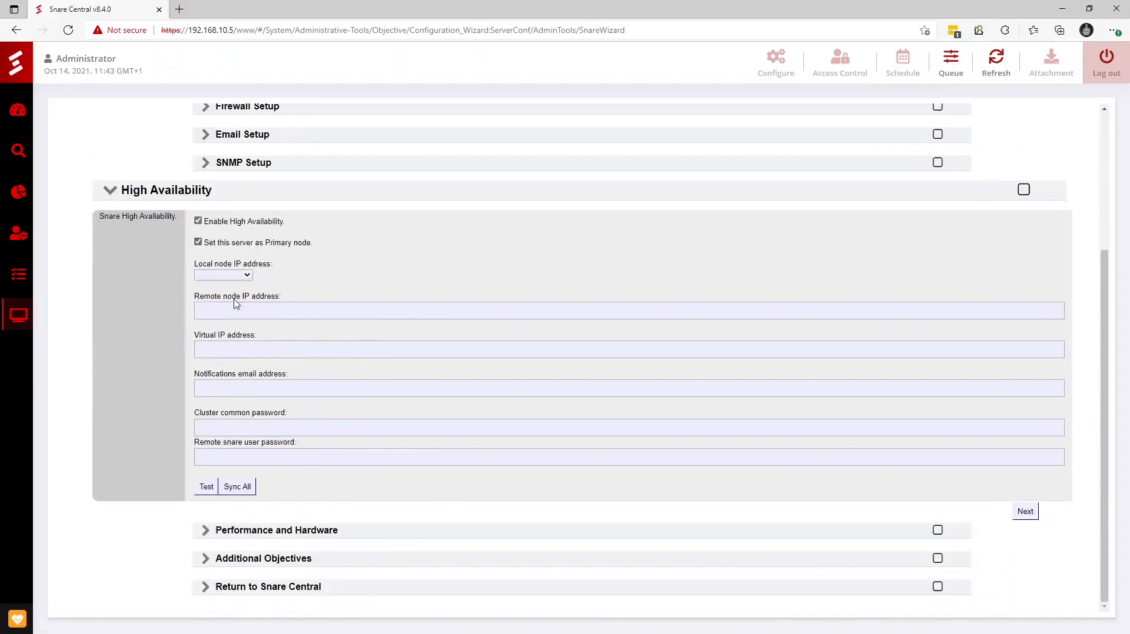
left_click(222, 274)
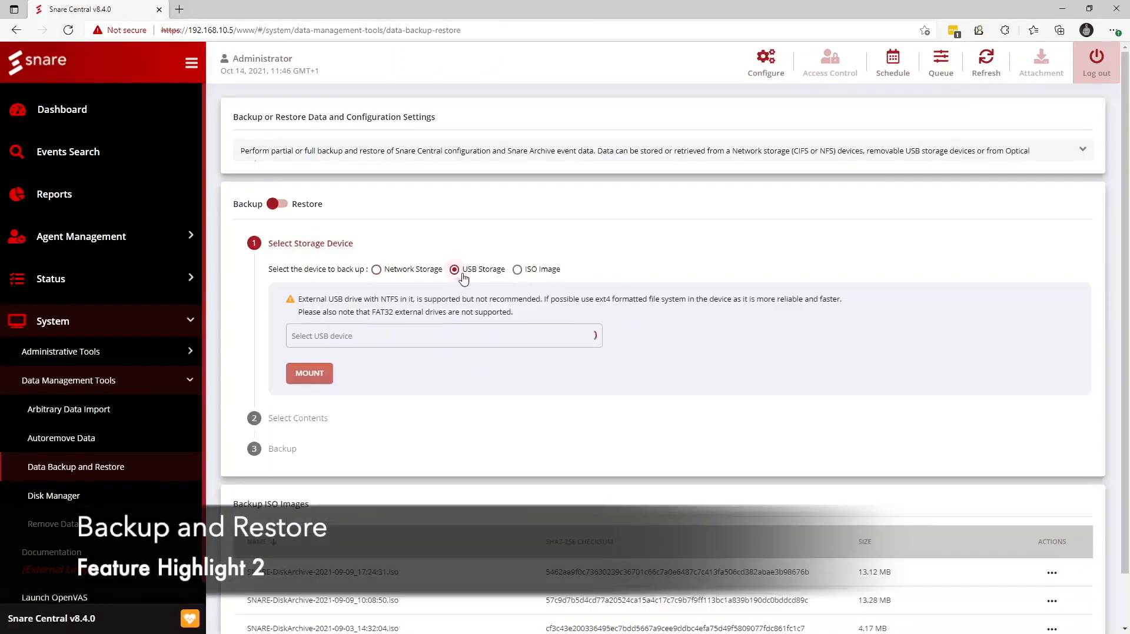
Choose an ISO image destination, select 15 files (1.69 GB) from the expanded content tree, and reach the review step.
left_click(518, 268)
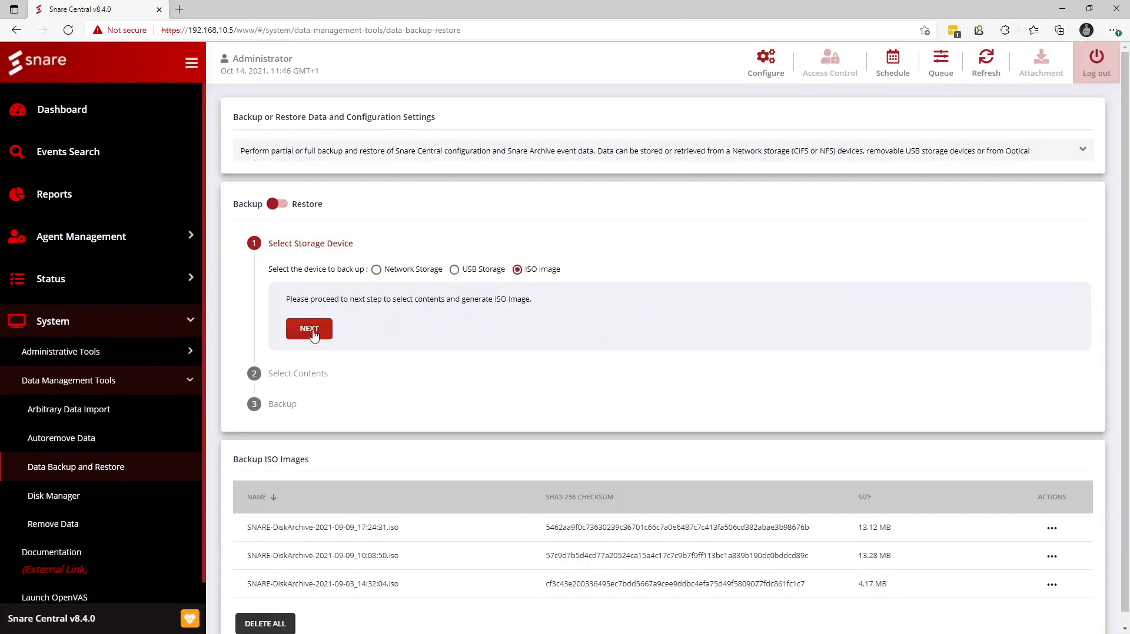
left_click(309, 329)
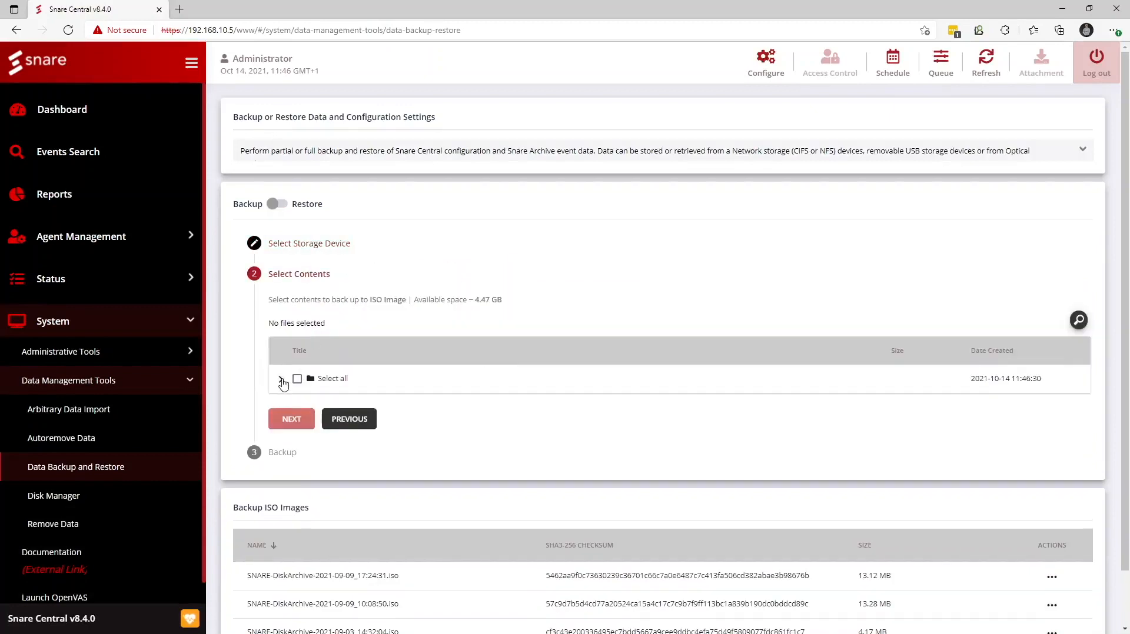
left_click(283, 379)
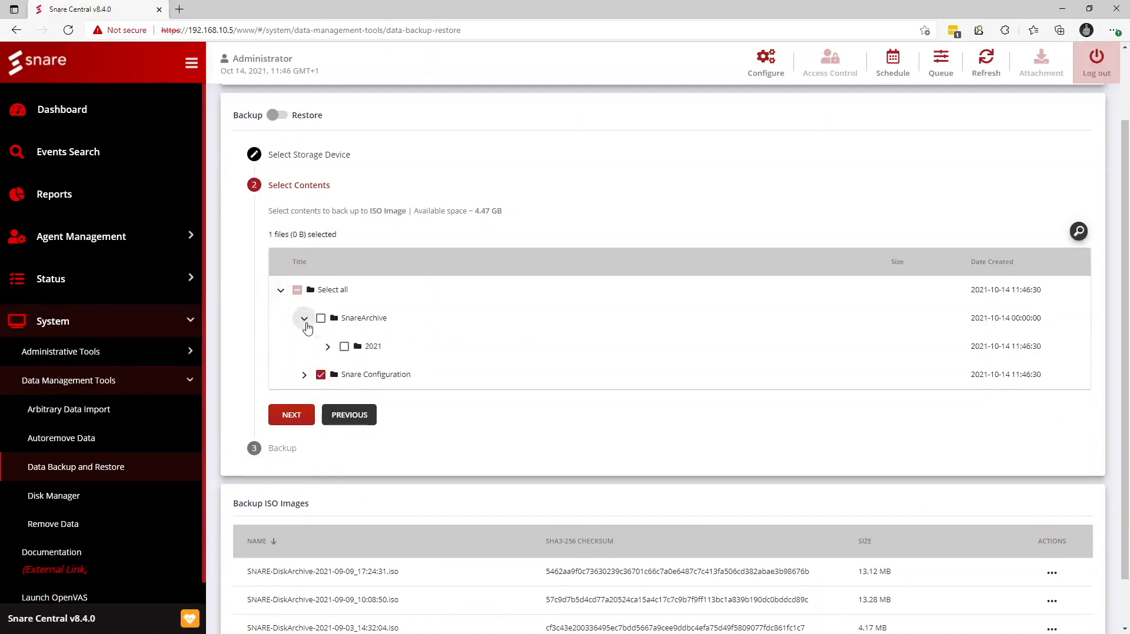
left_click(327, 346)
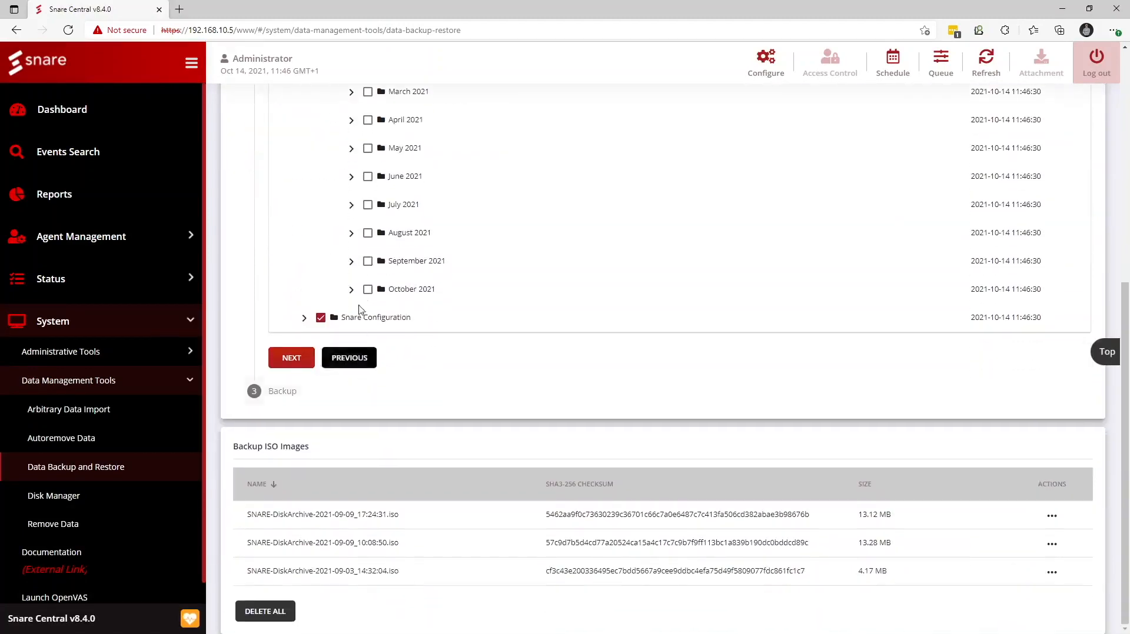
left_click(291, 357)
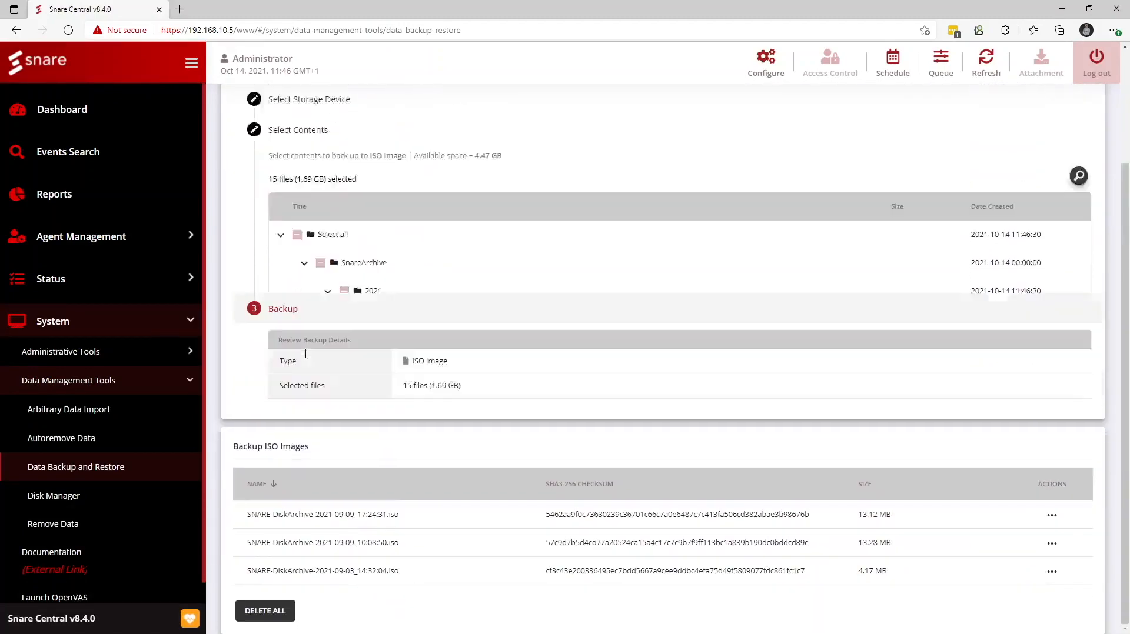
scroll("up", 3)
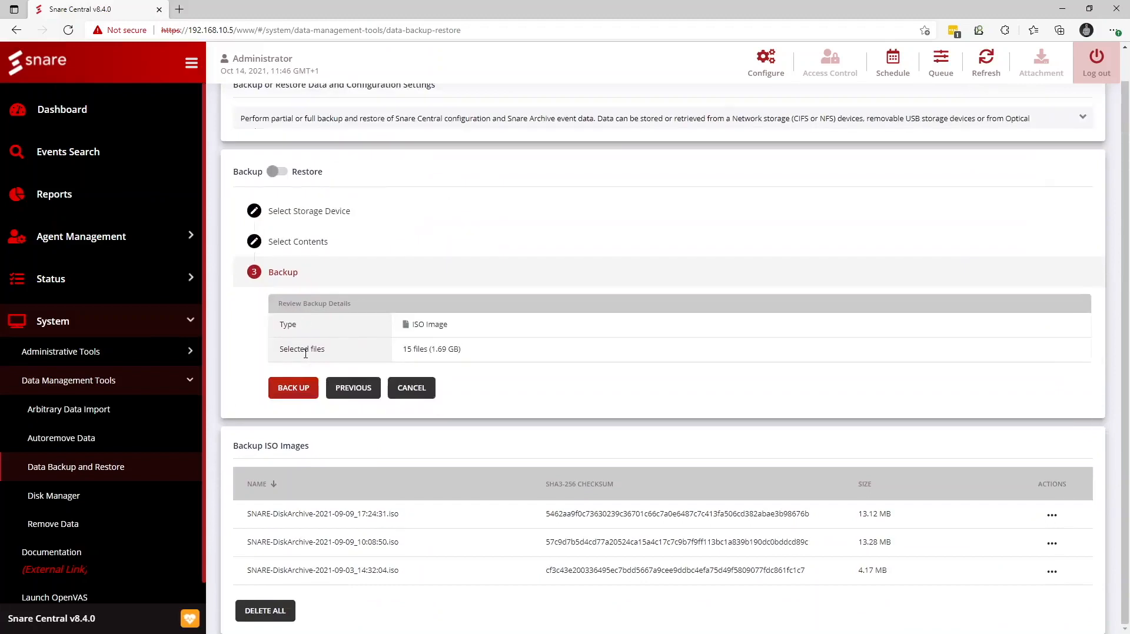
Filter the events search to MSWinEventLog2 and run it, returning 4,587 results.
left_click(69, 151)
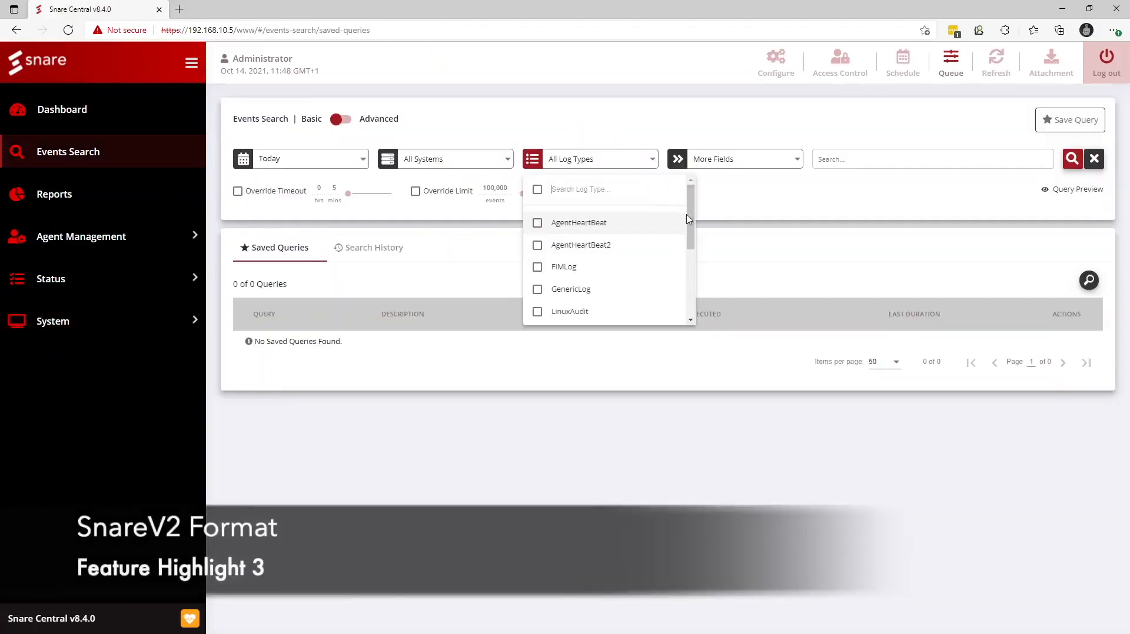
scroll("down", 3)
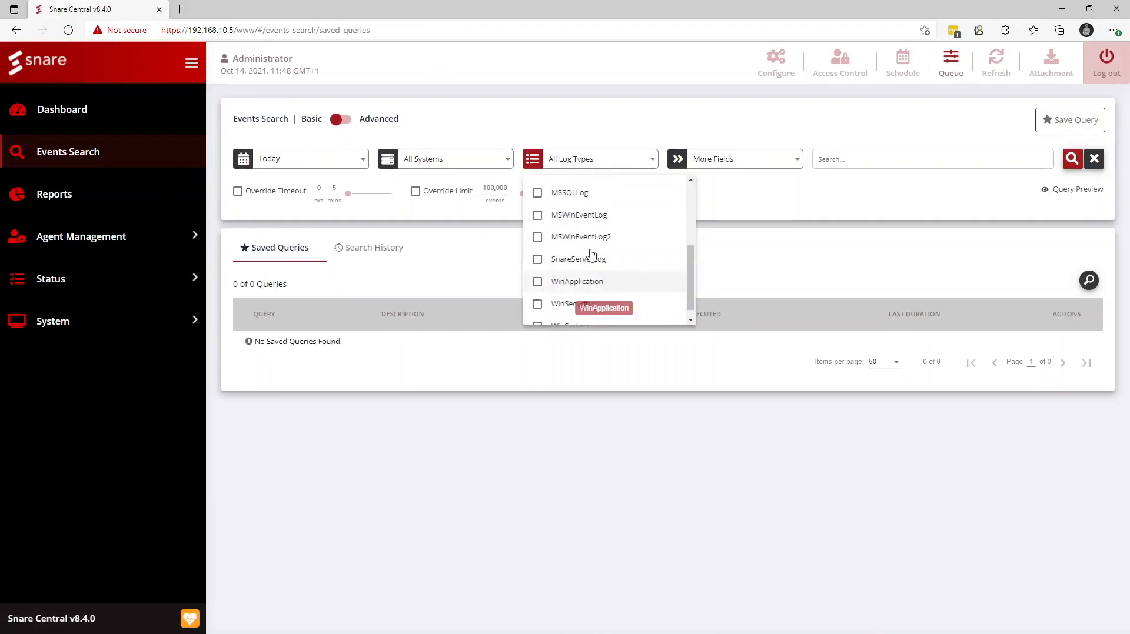
left_click(580, 237)
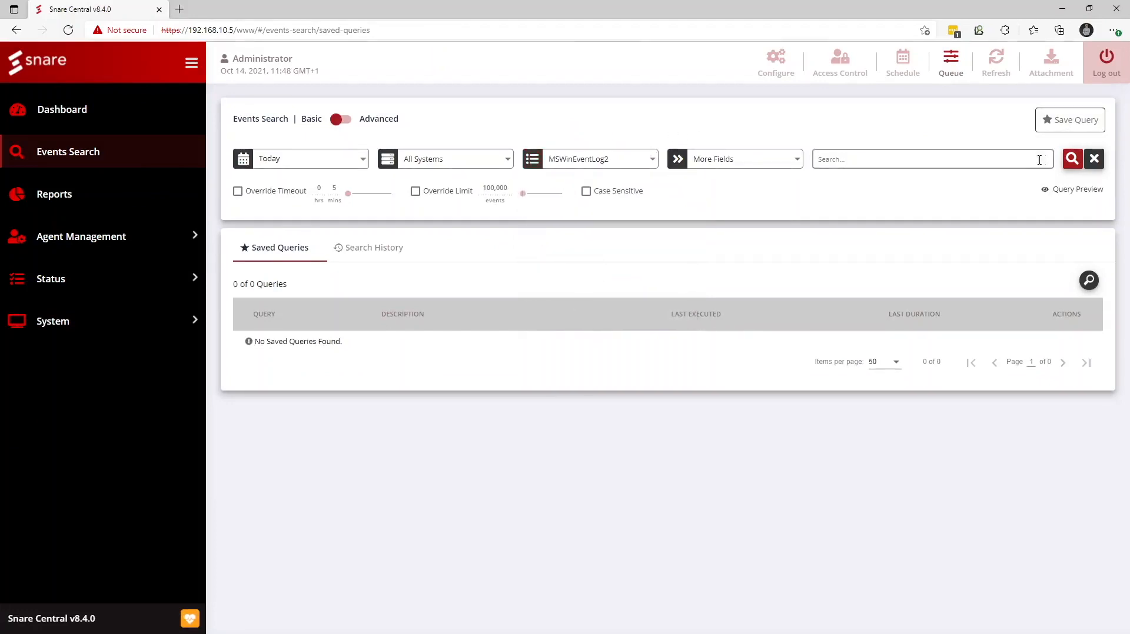
left_click(1071, 159)
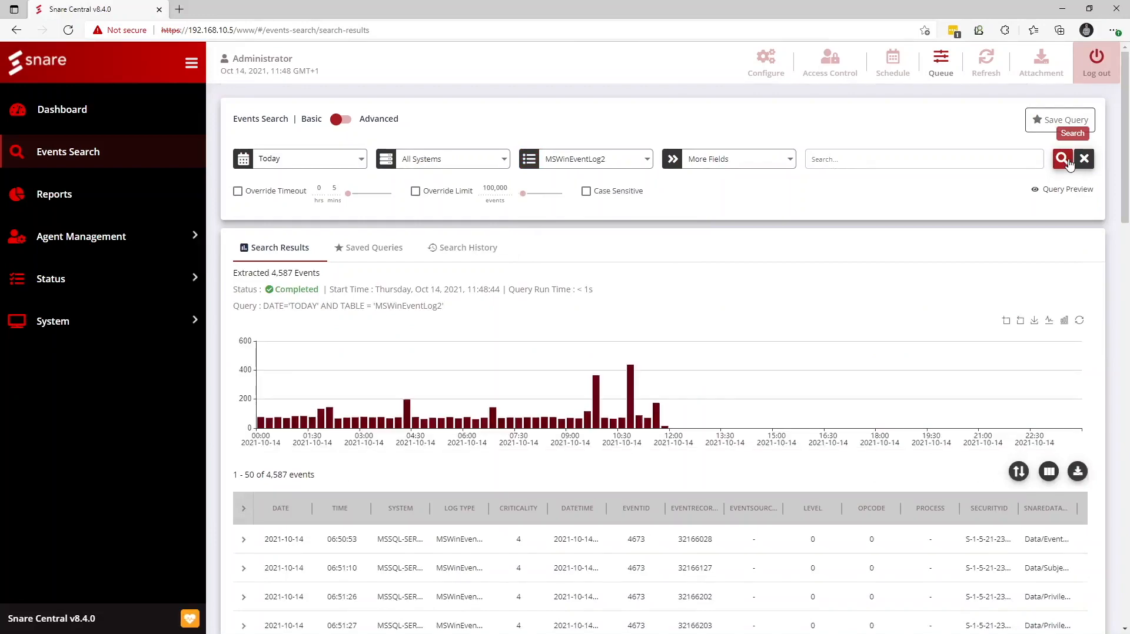
Expand the first MSWinEventLog2 event's full details, then start a new events search.
scroll("down", 3)
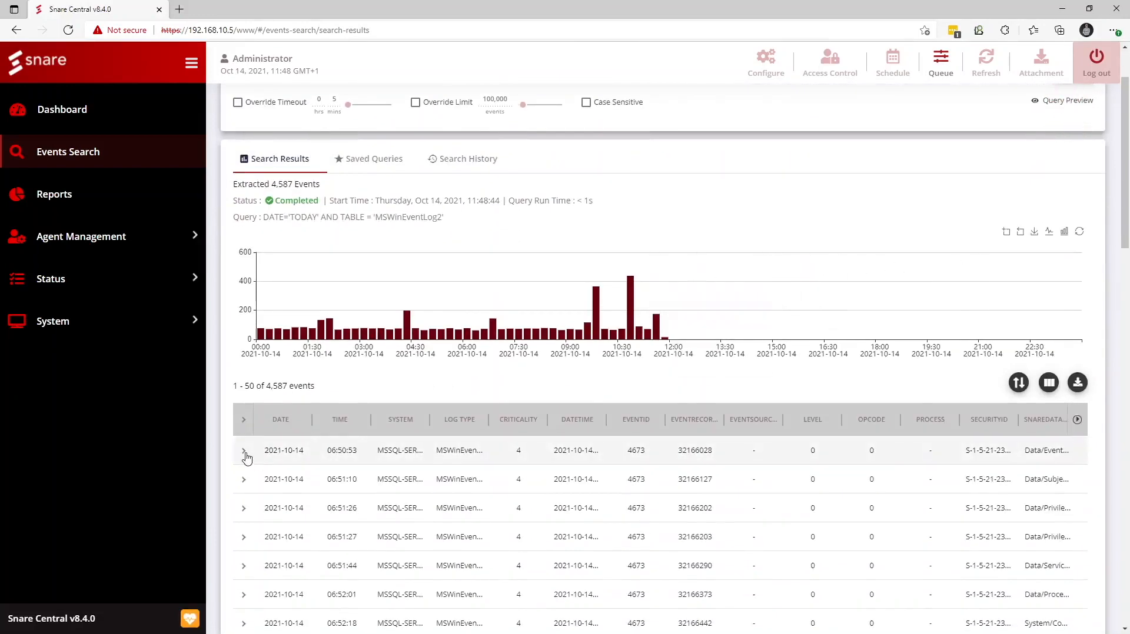
left_click(244, 449)
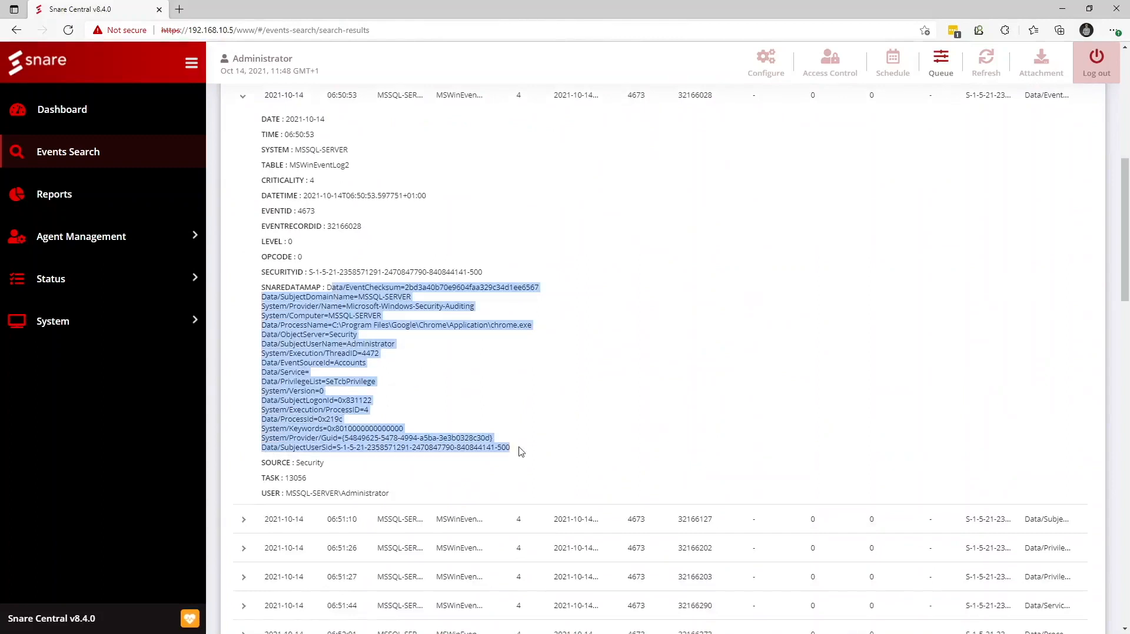
mouse_move(569, 441)
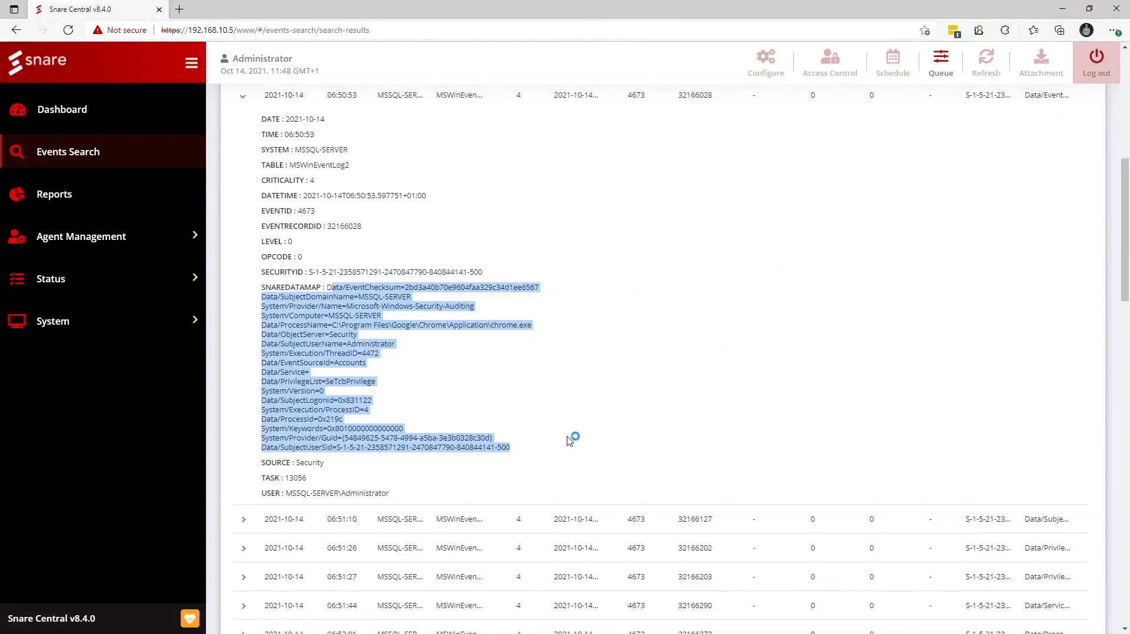
left_click(68, 152)
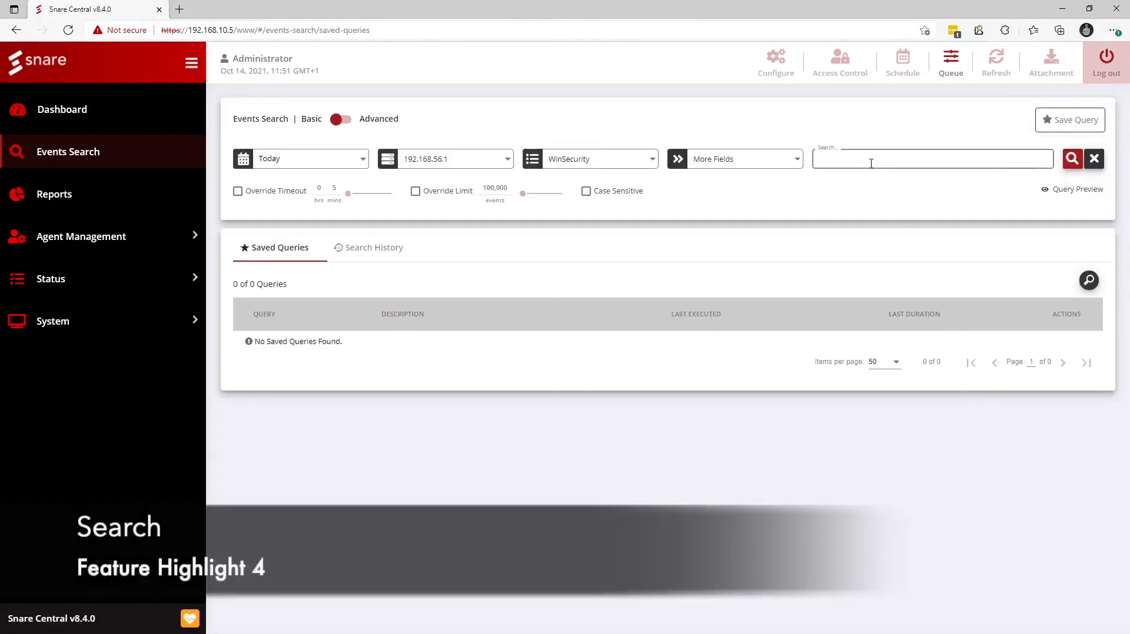
Search today's WinSecurity events from 192.168.56.1 for 'notepad', returning 3 matches.
type("notepad")
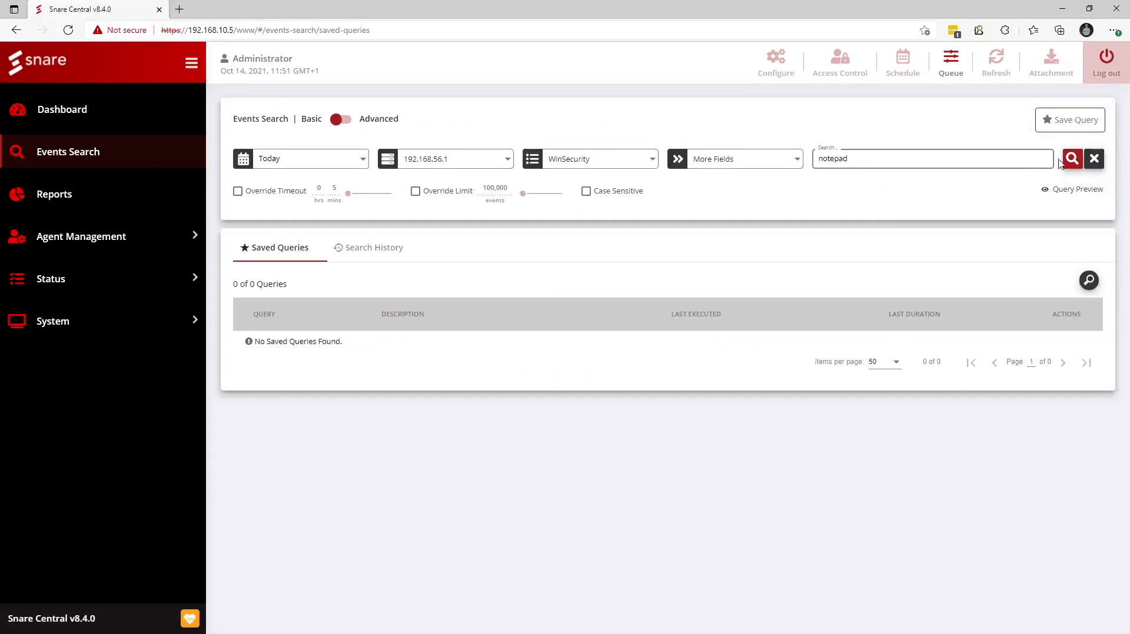
left_click(1071, 159)
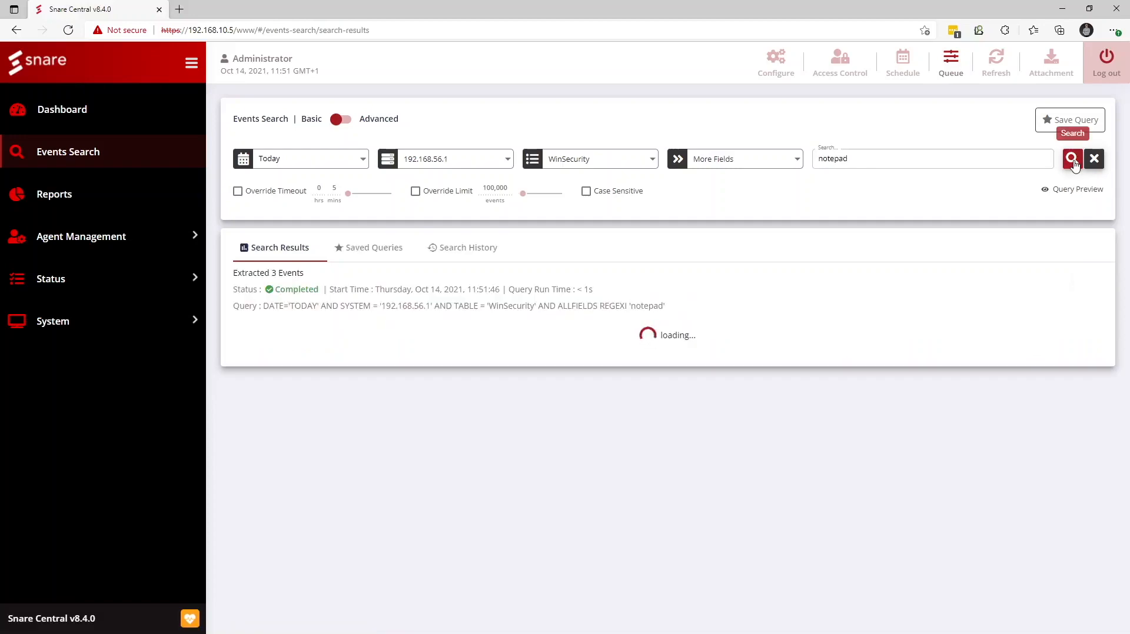
left_click(1071, 159)
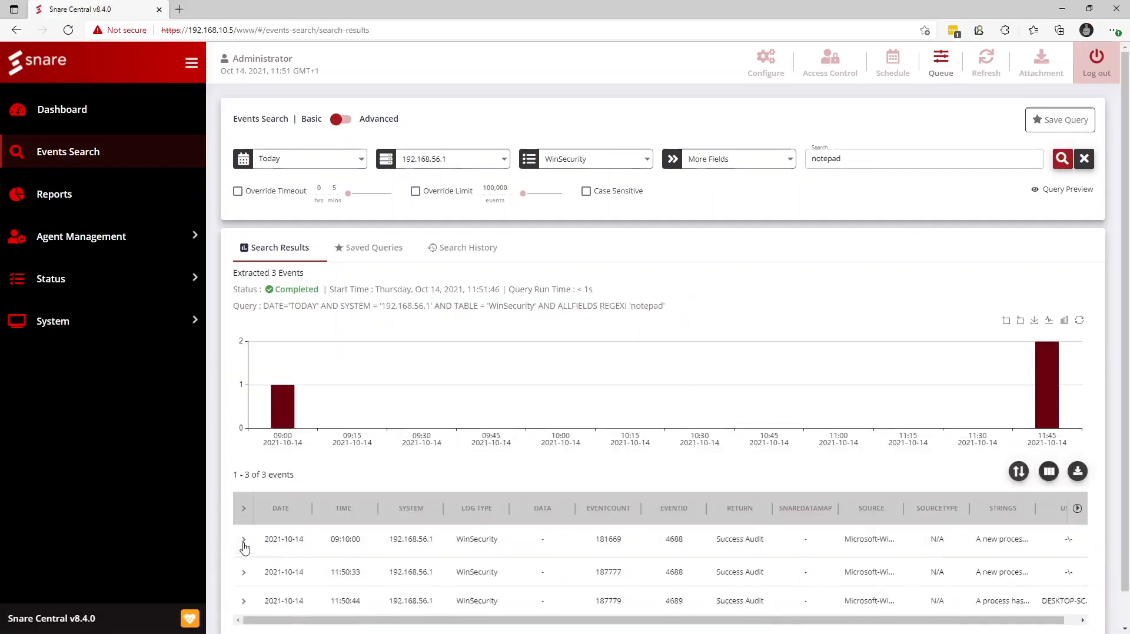
Expand the first notepad match and export the results to a CSV file.
left_click(244, 539)
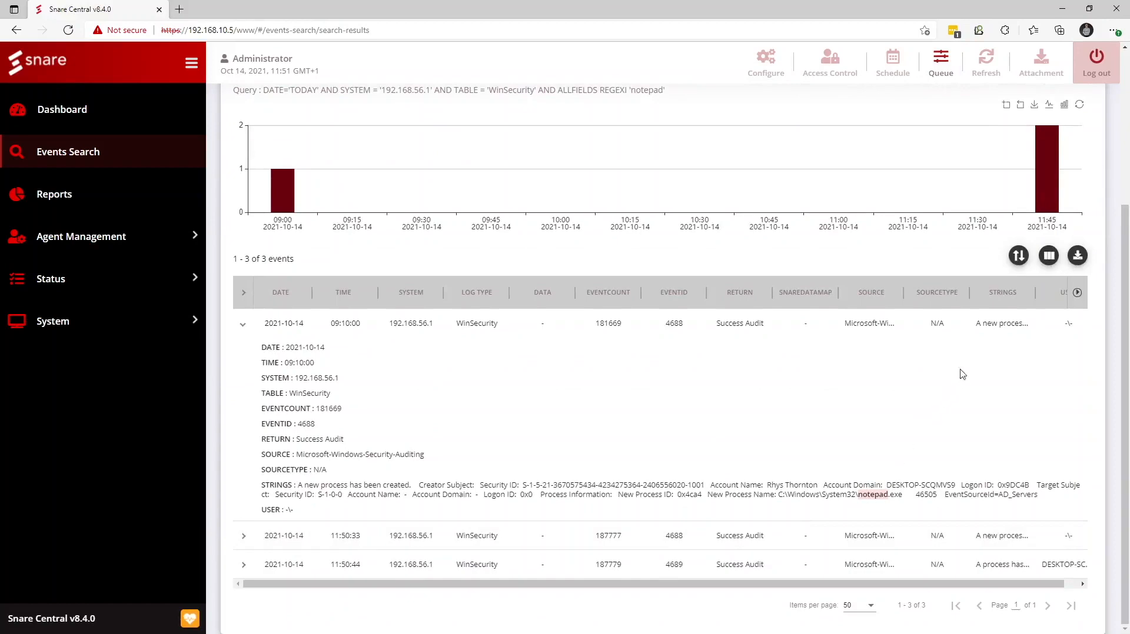
left_click(1076, 255)
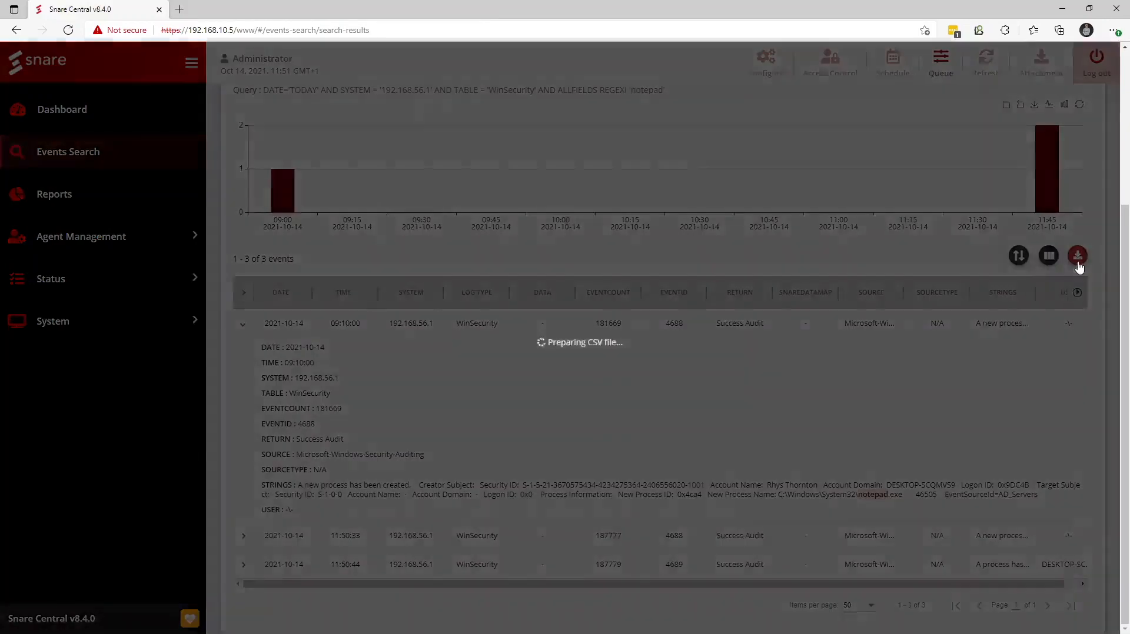
left_click(1079, 256)
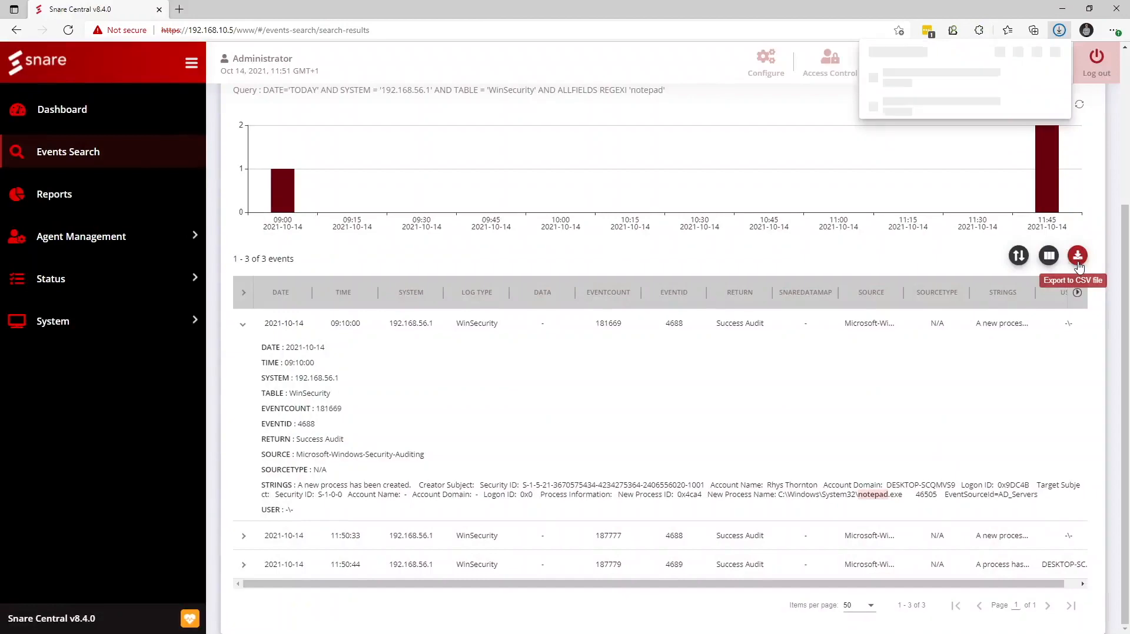